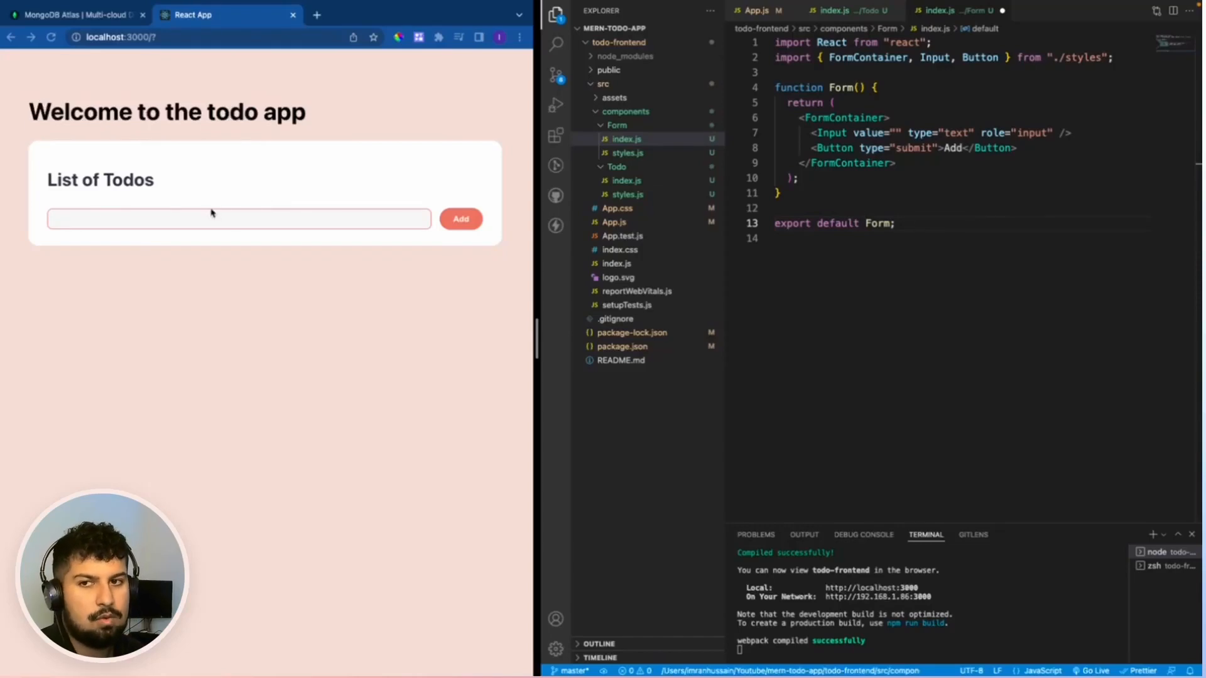
# In Todo/index.js, declare const [input, setInput] = useState('') inside the Todo function.
pyautogui.click(239, 219)
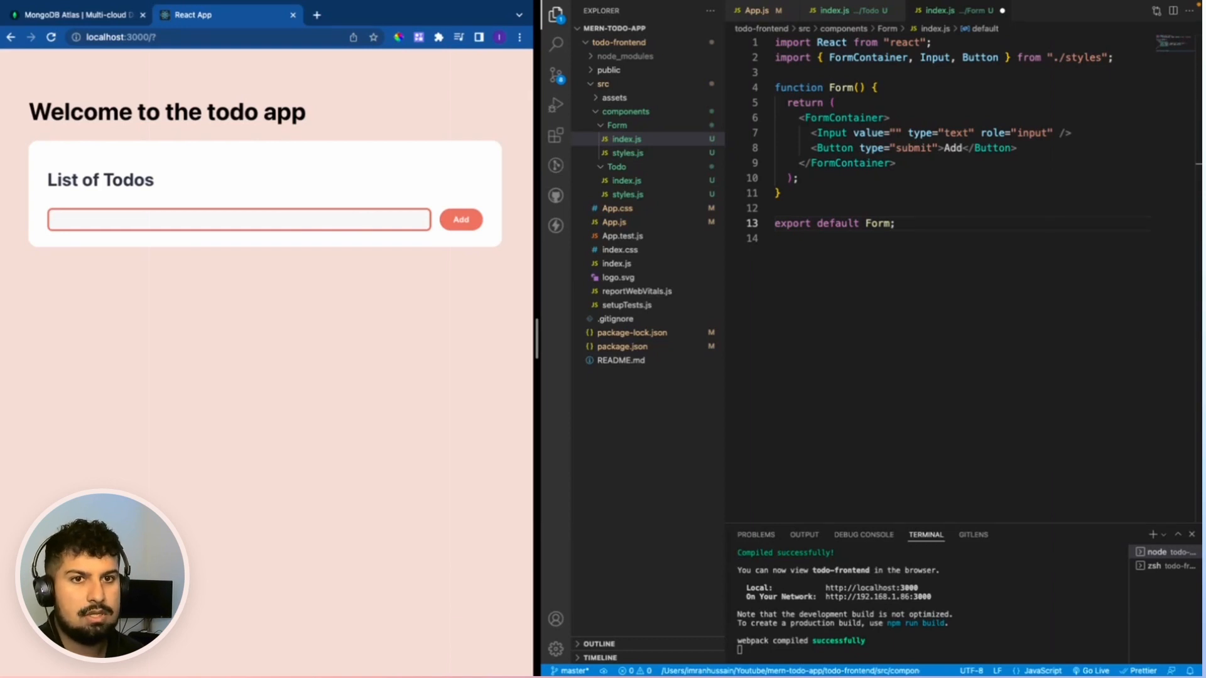
pyautogui.moveTo(897, 138)
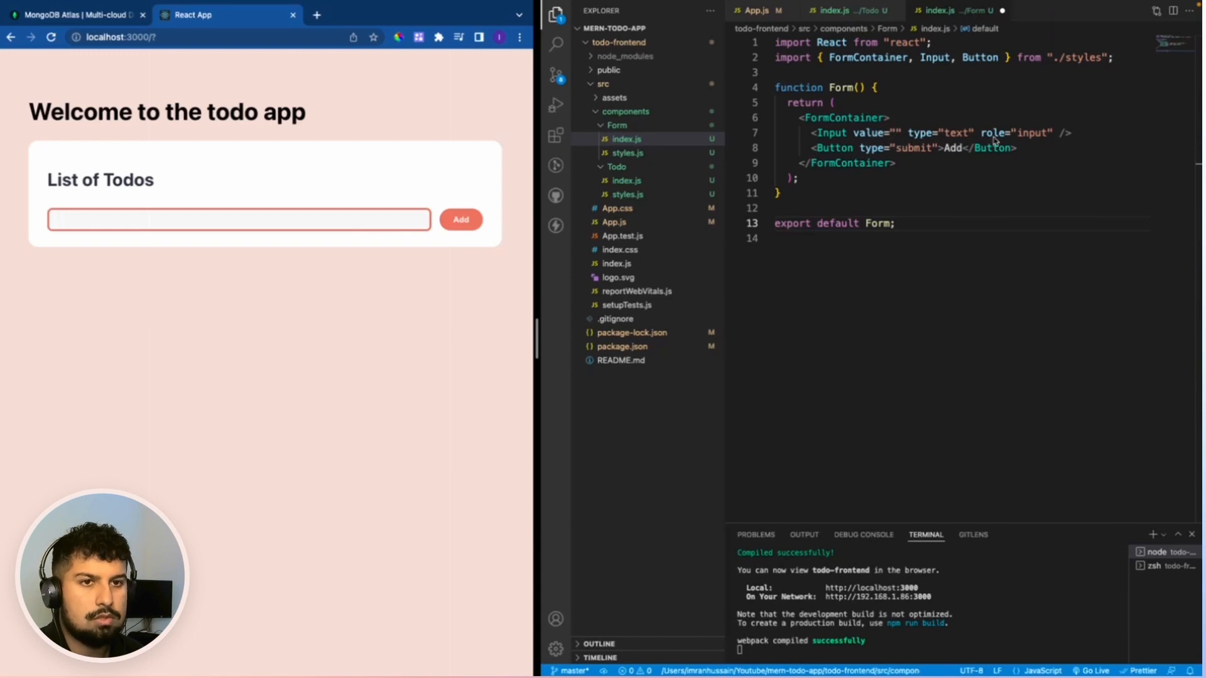
pyautogui.moveTo(906, 150)
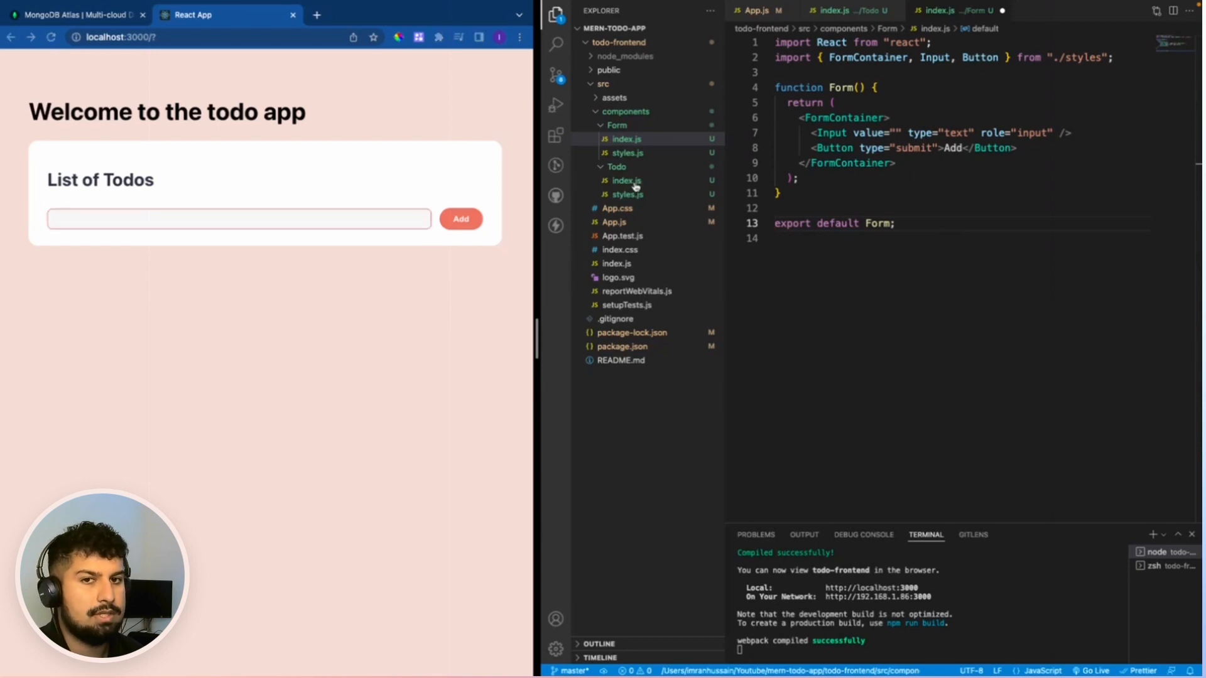
pyautogui.click(624, 180)
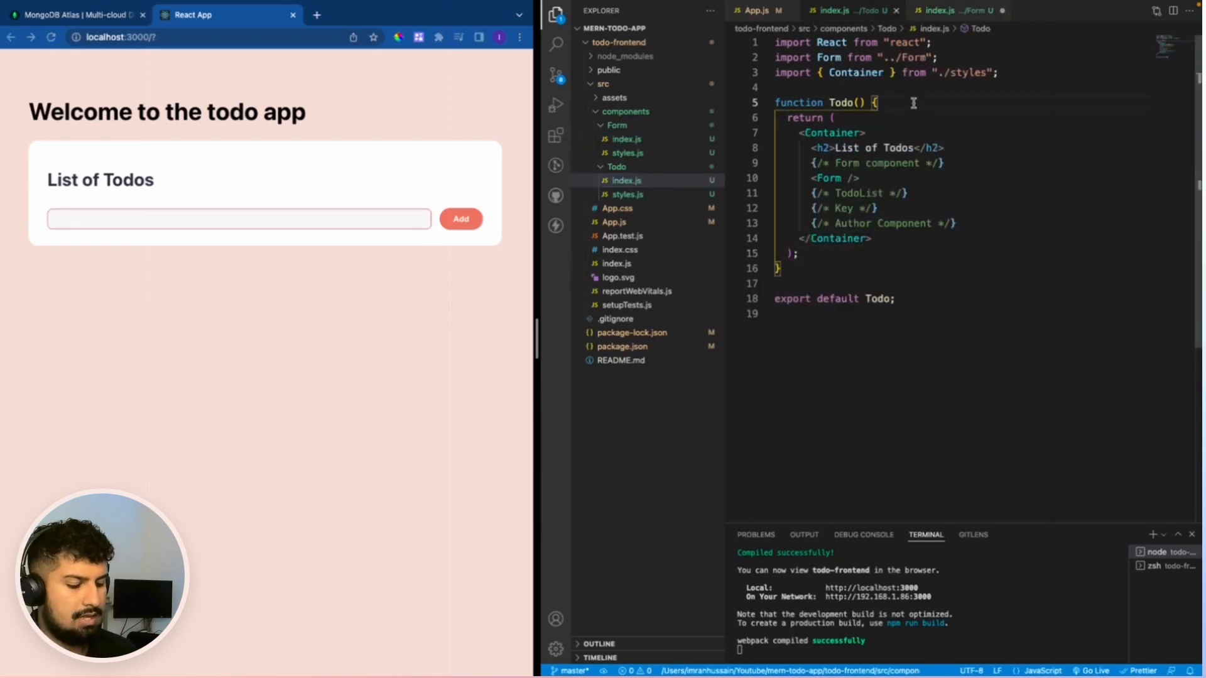
pyautogui.write('const [')
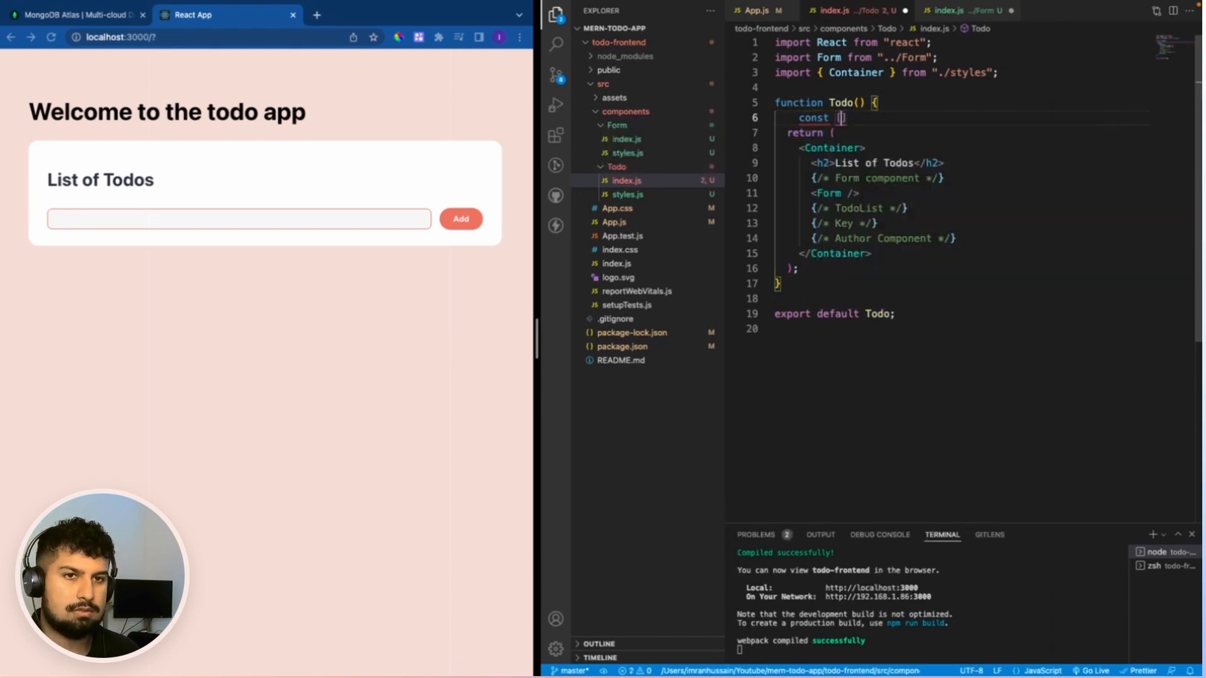
pyautogui.write('inout')
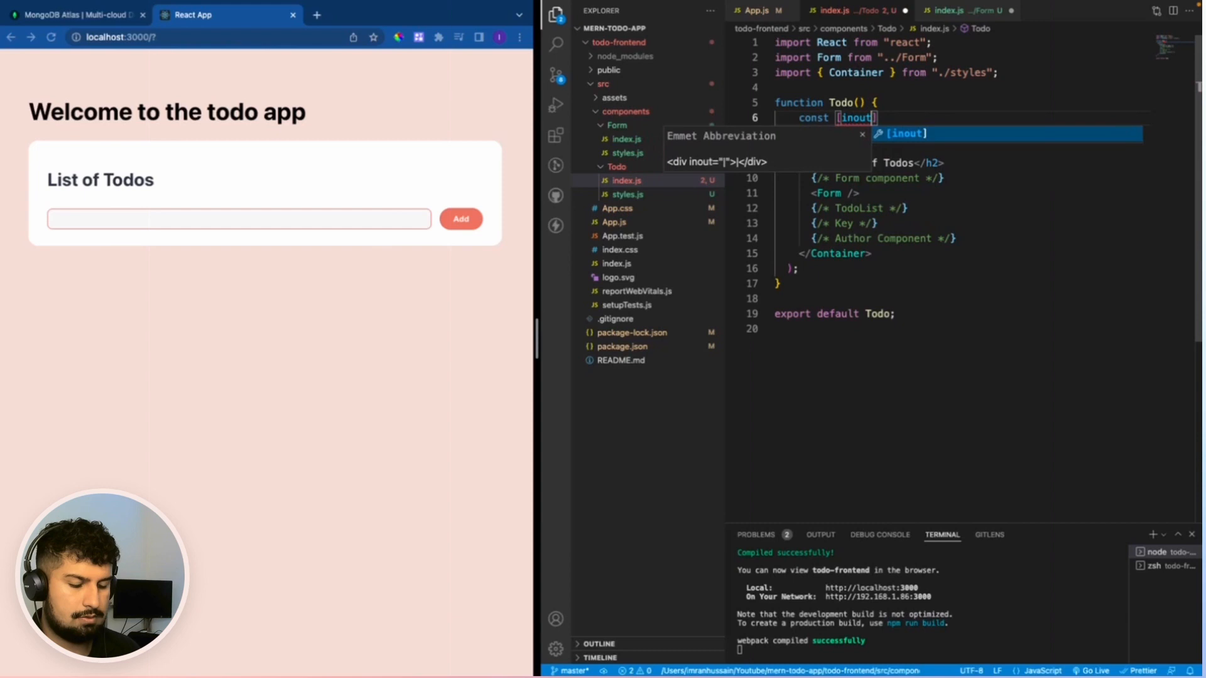
pyautogui.write(', set')
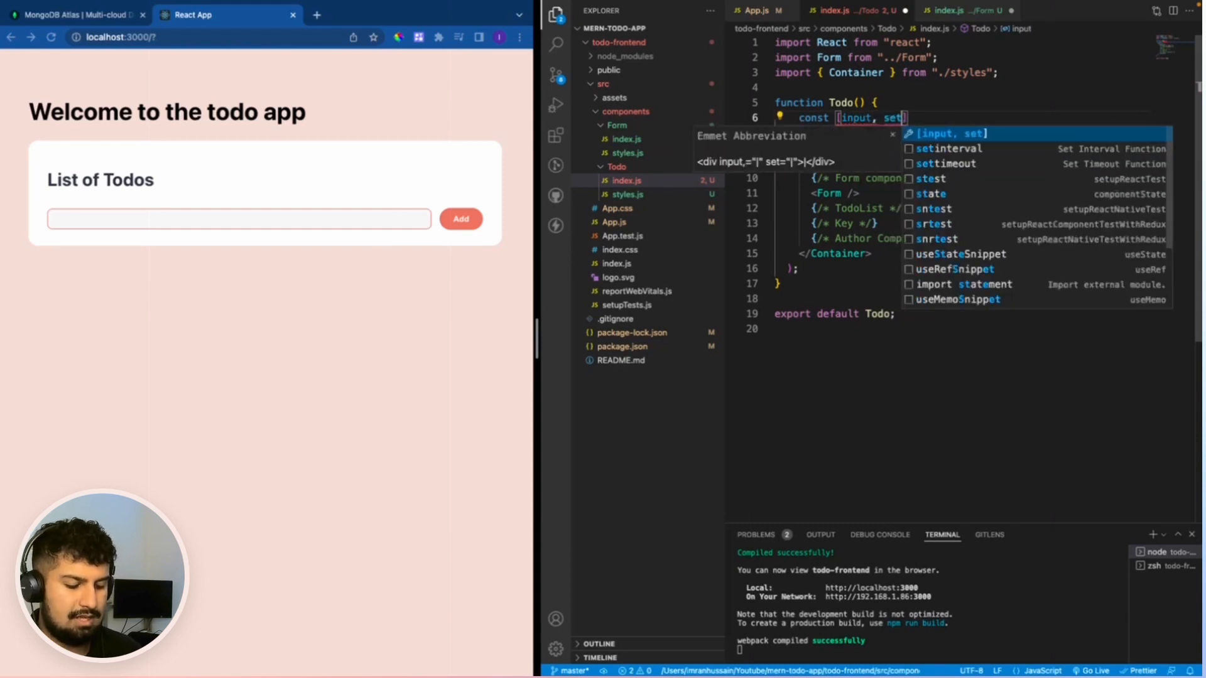
pyautogui.write('Input')
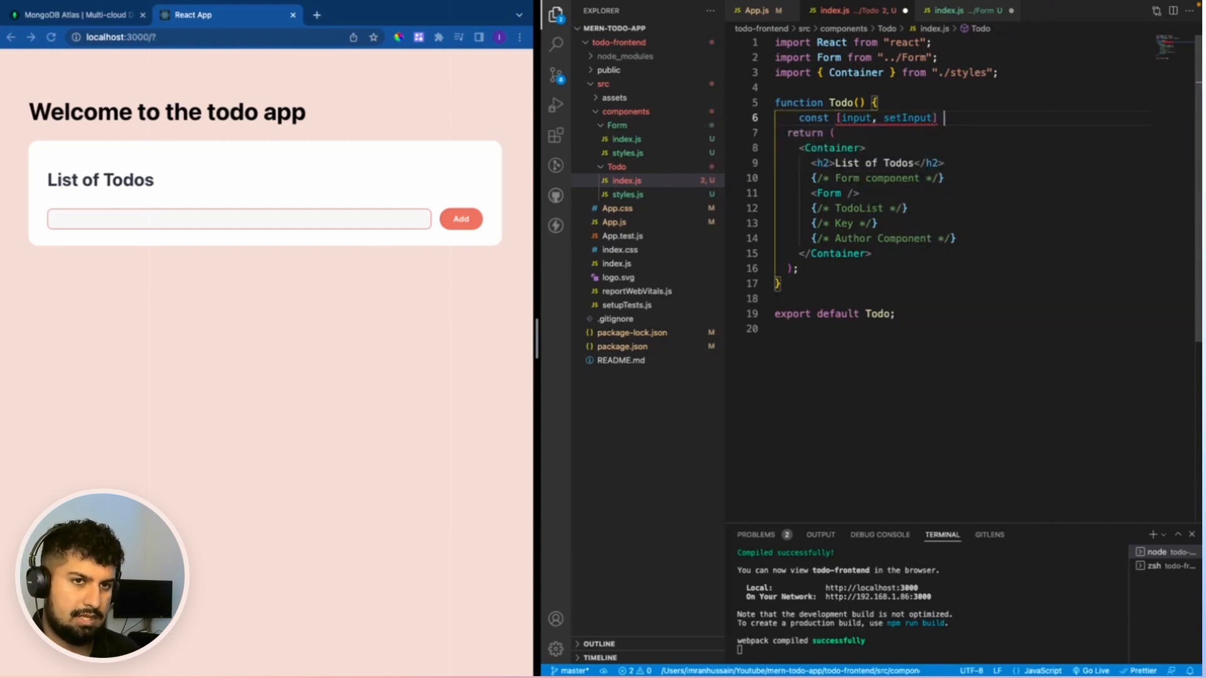
pyautogui.write('= useState(')
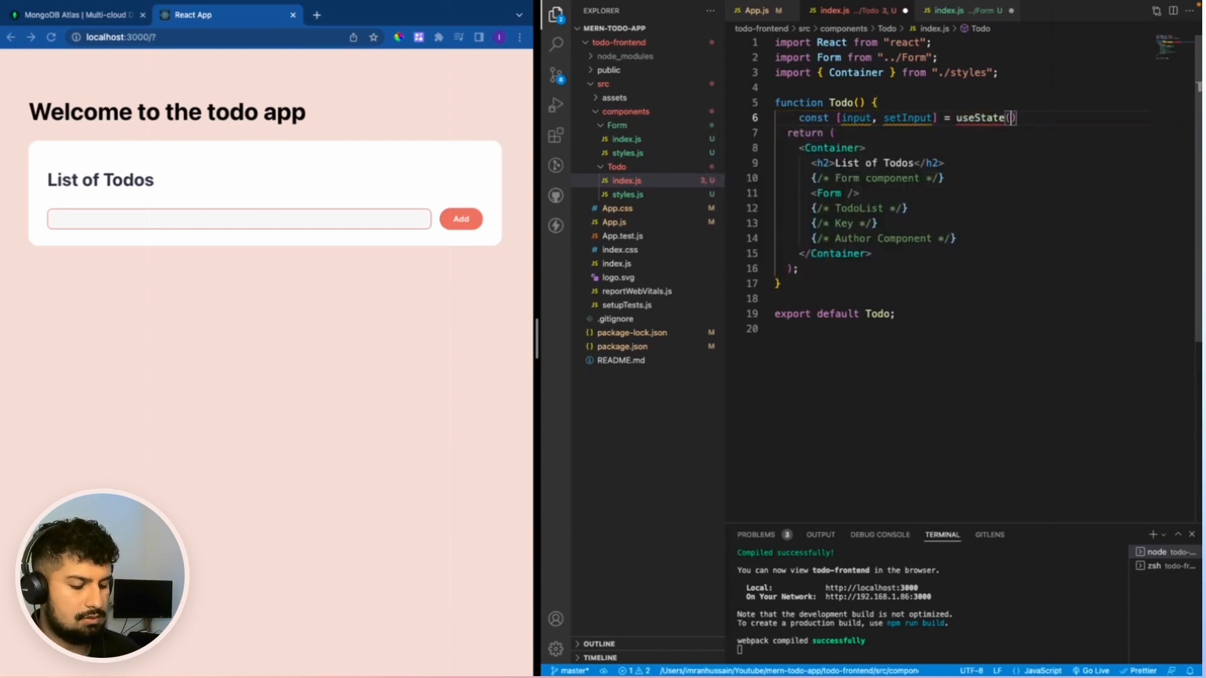
pyautogui.write("''")
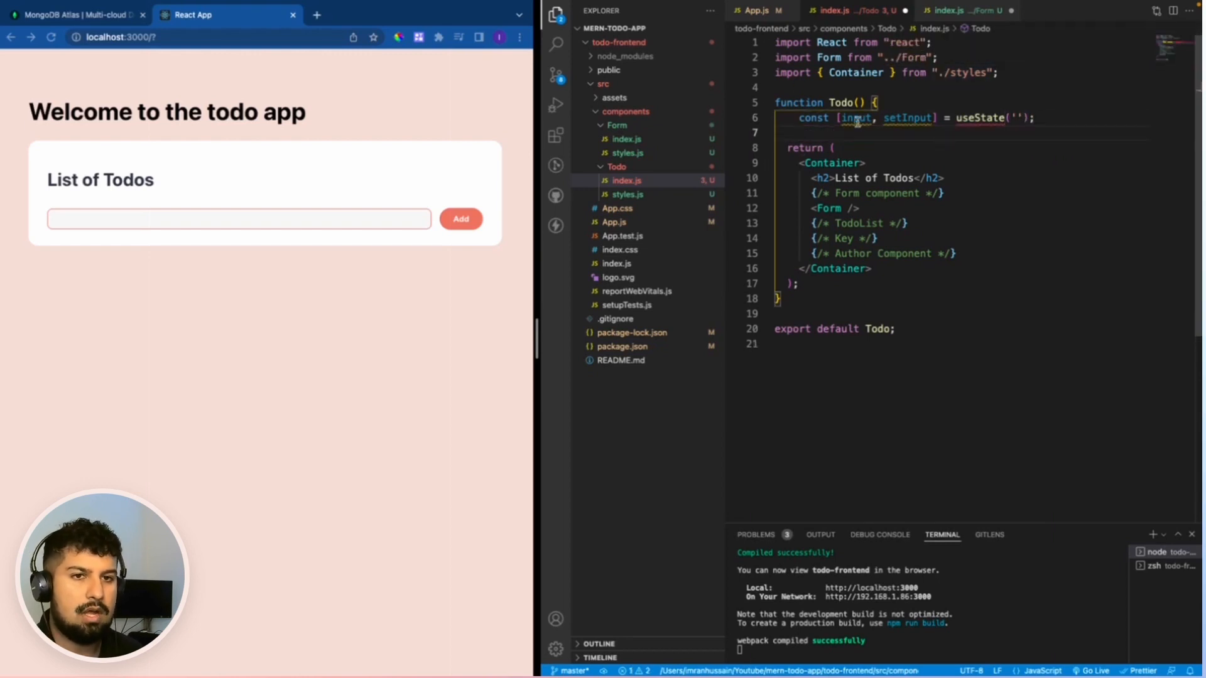
pyautogui.doubleClick(855, 117)
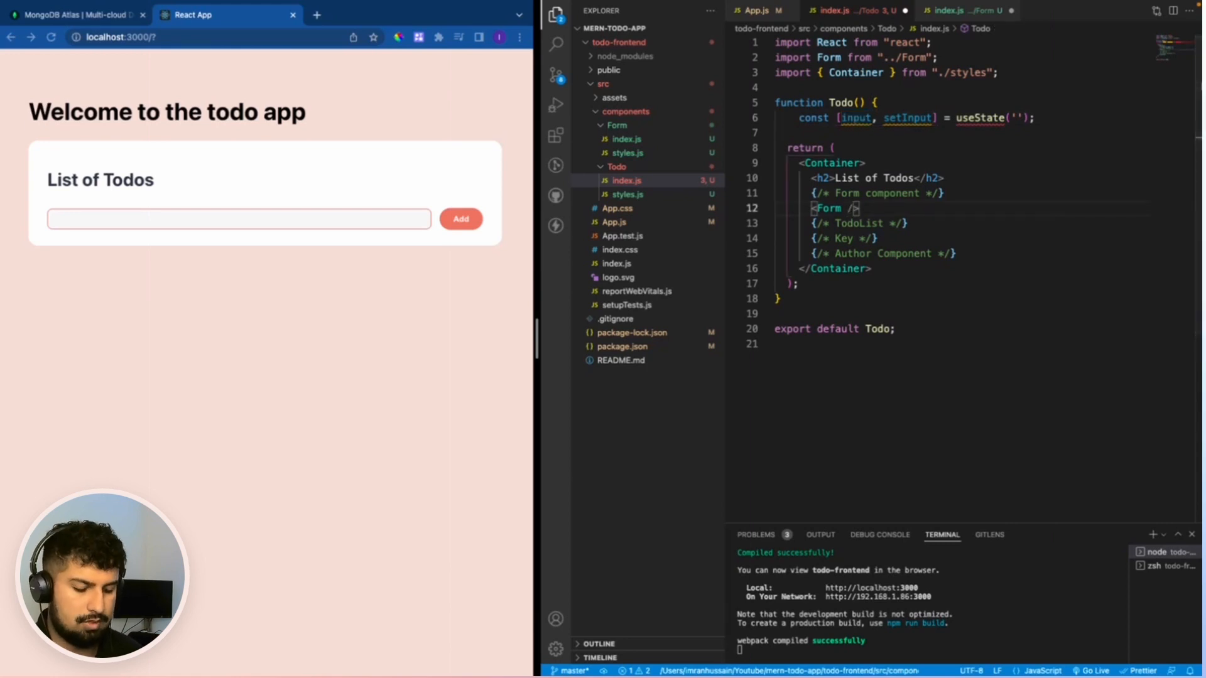
# Add input={input} and setInput={setInput} props to the <Form /> element in Todo.
pyautogui.click(238, 219)
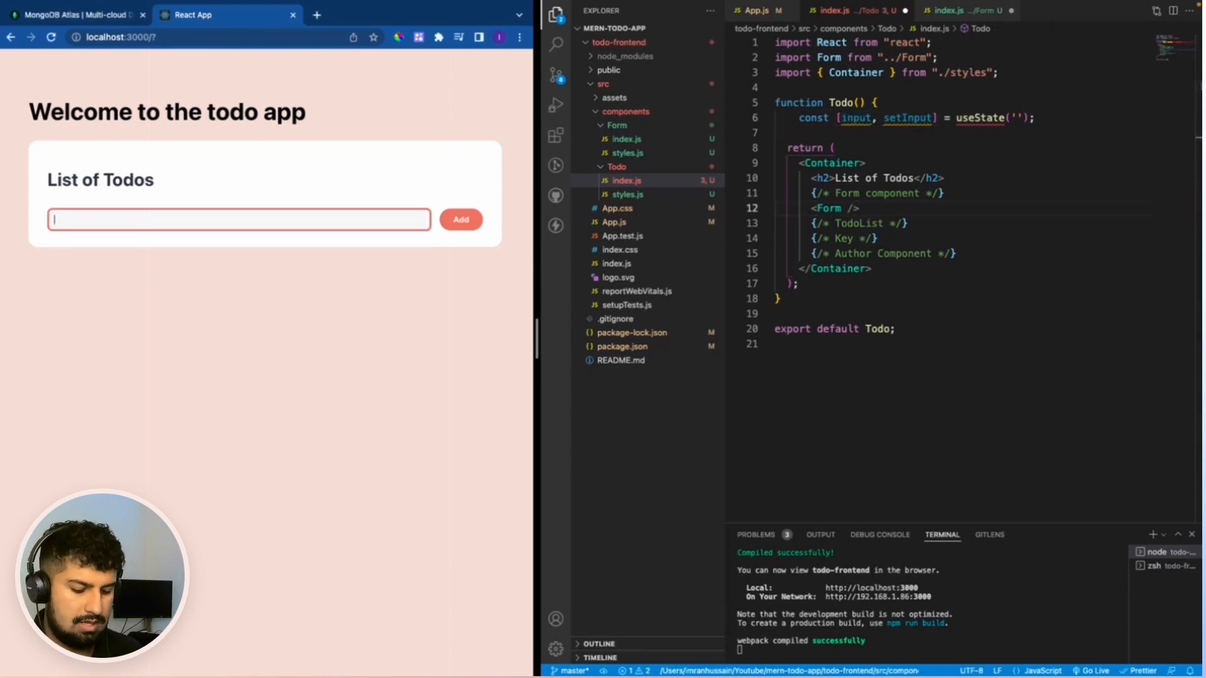
pyautogui.write('input')
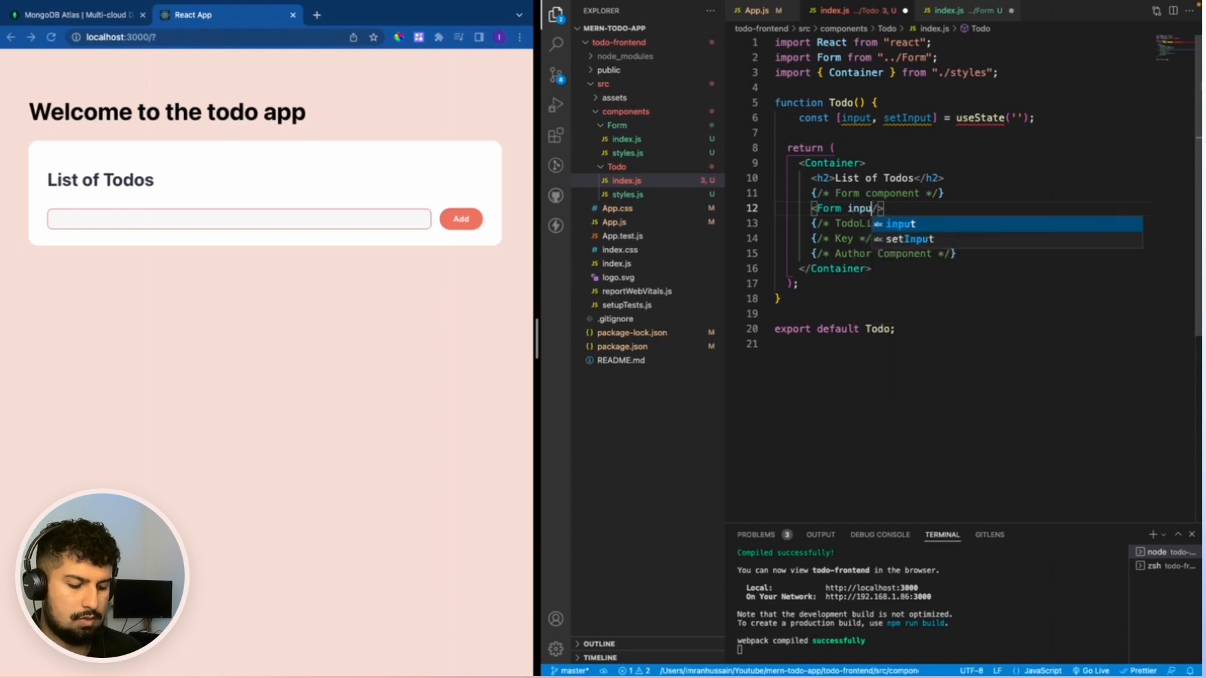
pyautogui.write('={input}')
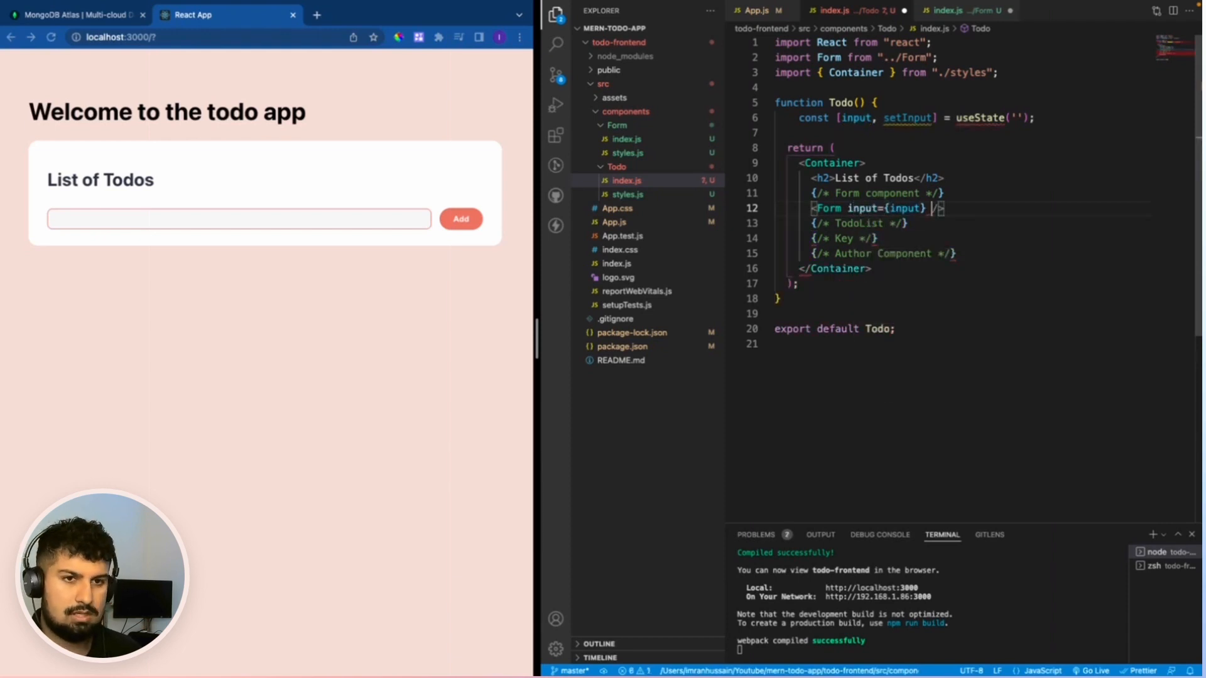
pyautogui.write('setInput={')
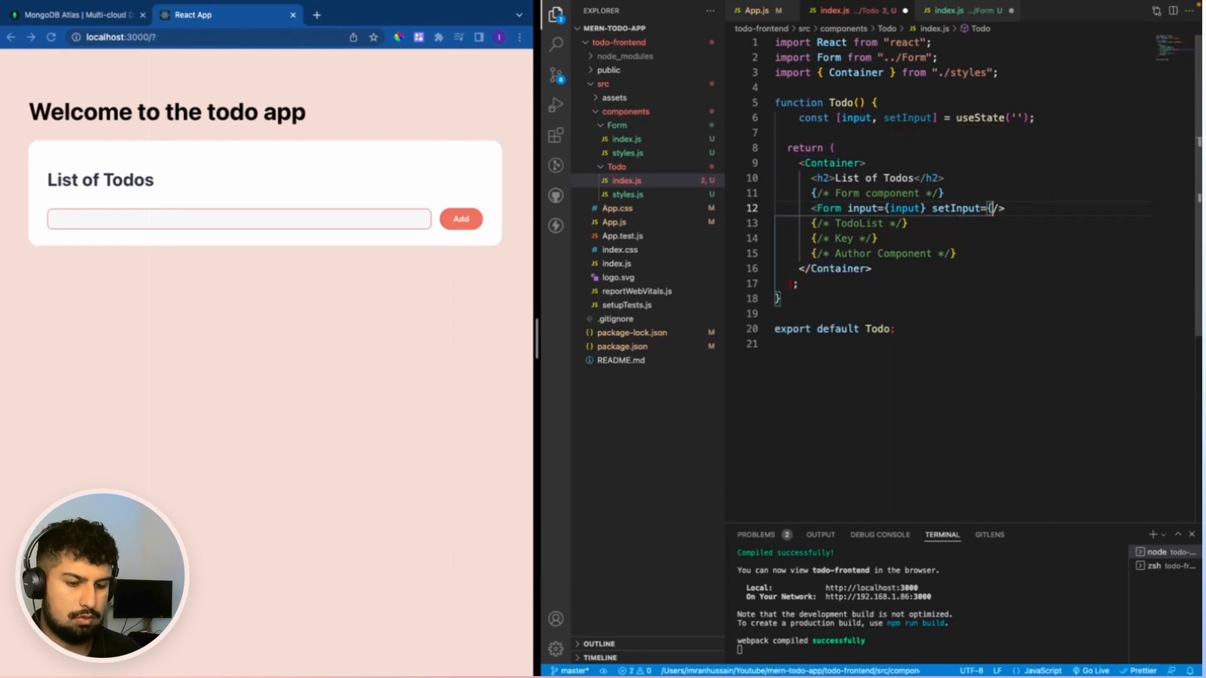
pyautogui.write('setInput')
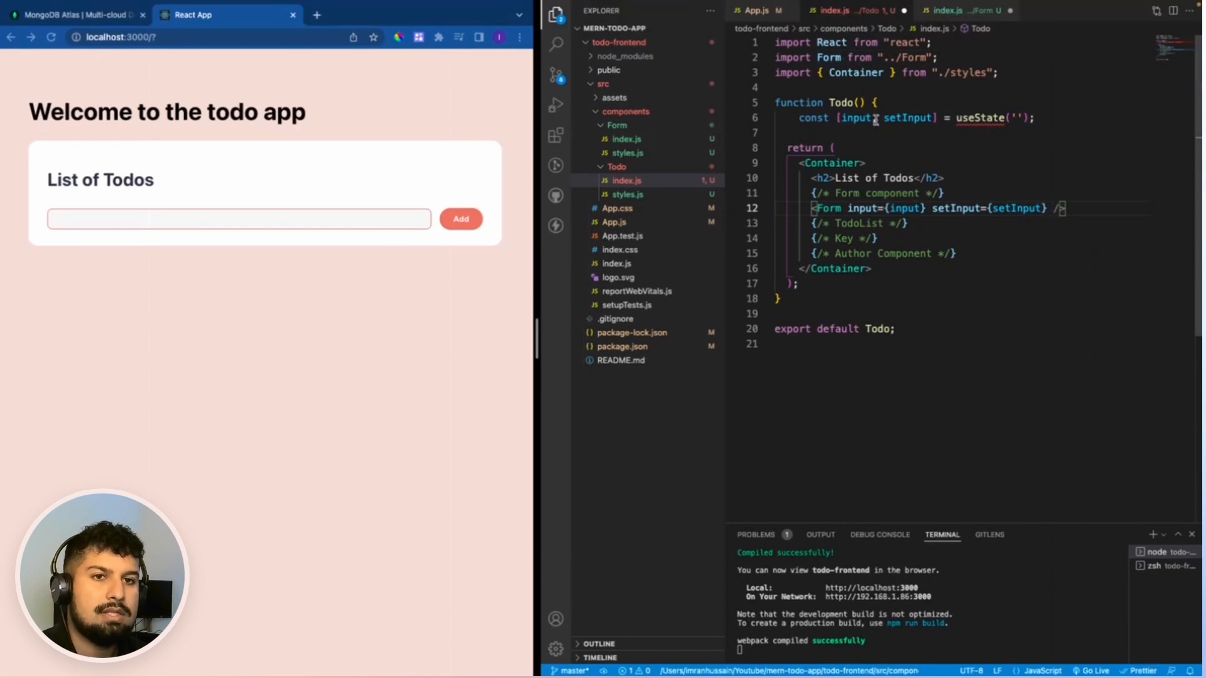
pyautogui.moveTo(856, 117)
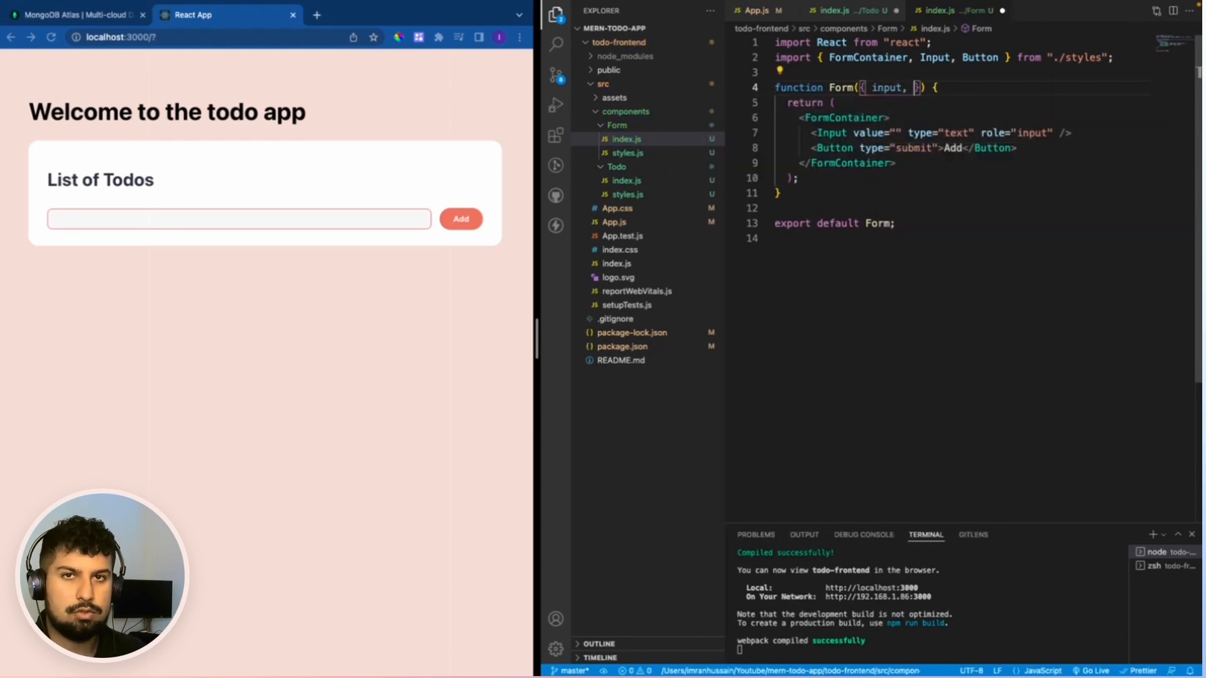
# Bind the Form's Input element value to {input}, replacing the empty quotes.
pyautogui.write('setInput')
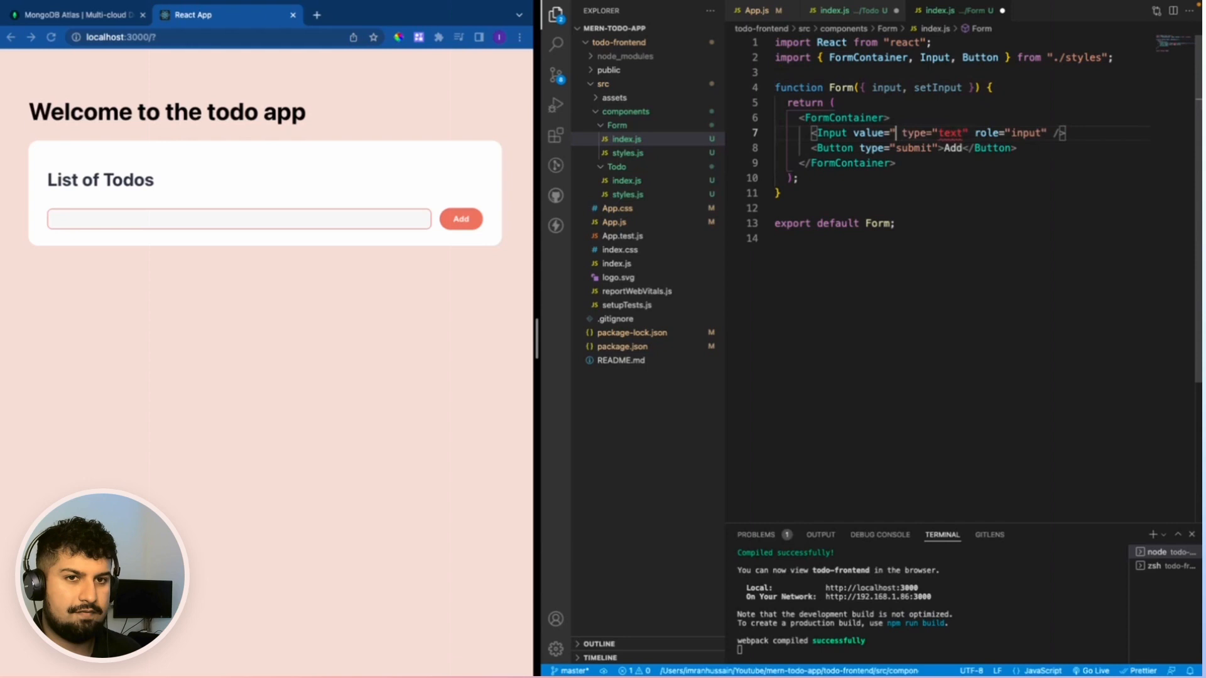
pyautogui.press('Backspace')
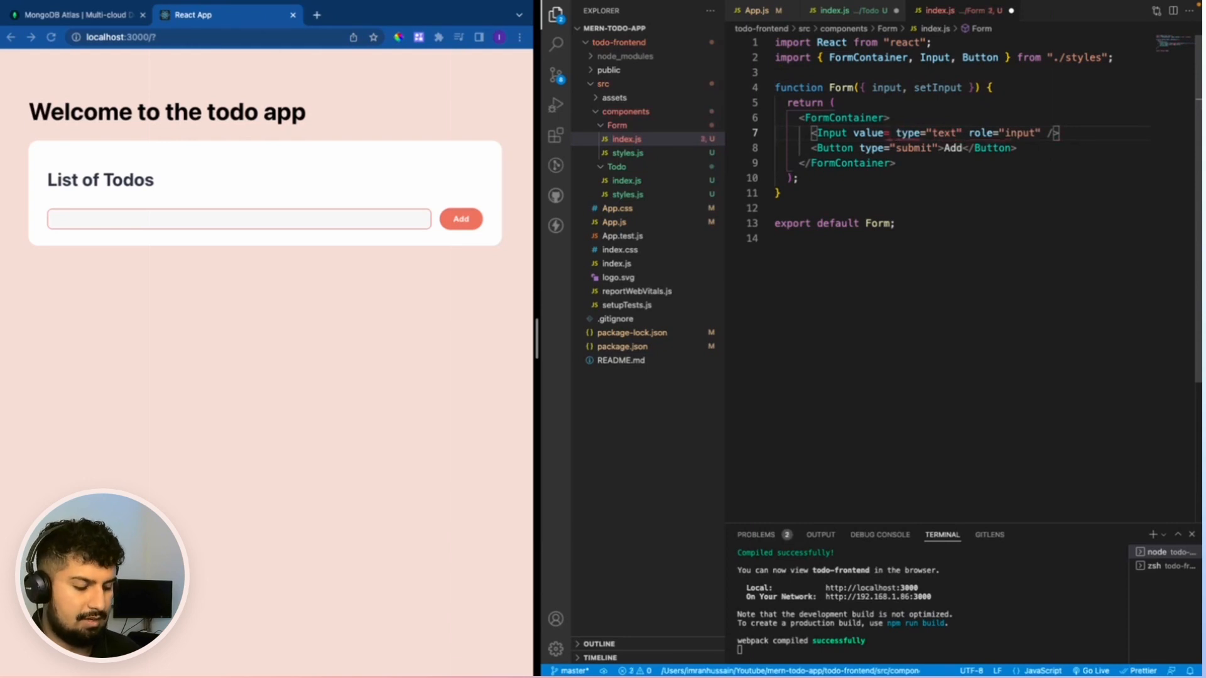
pyautogui.write('{}')
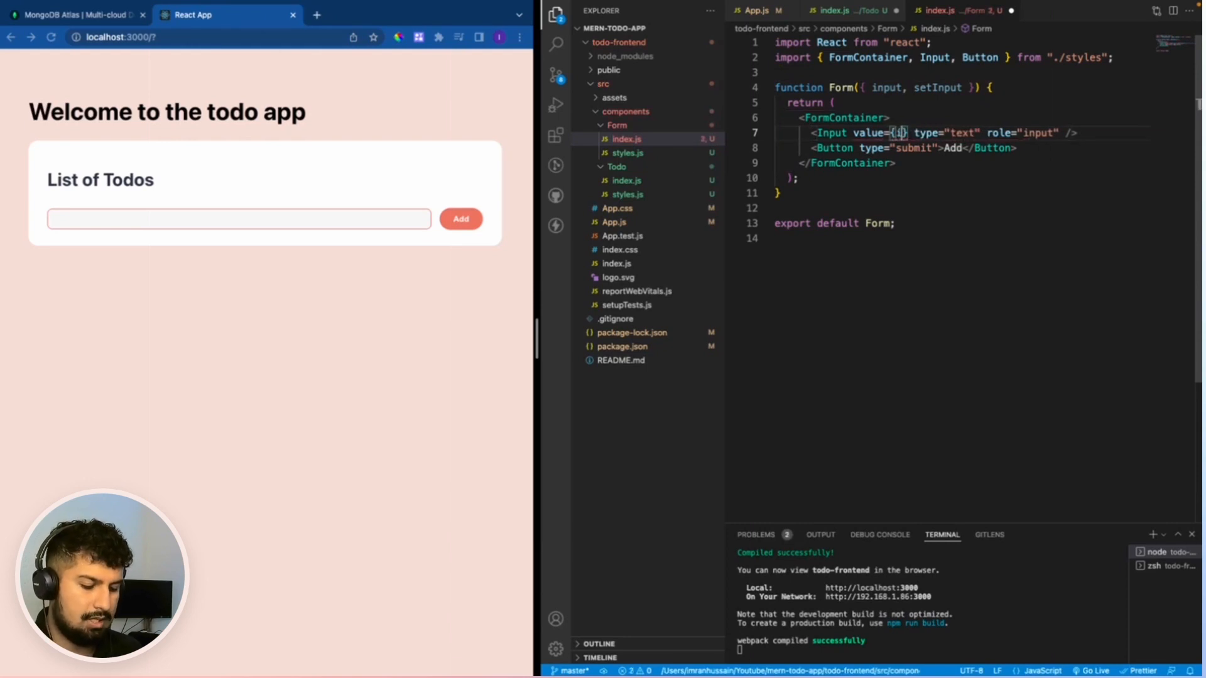
pyautogui.write('input')
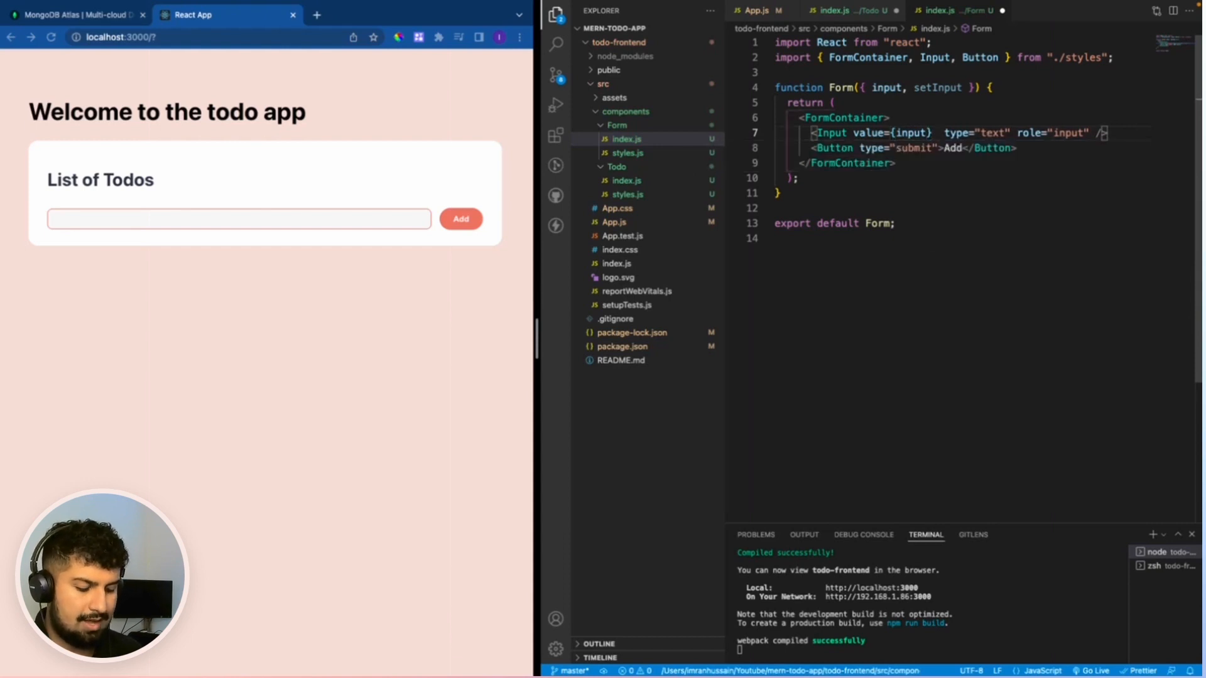
# Add onChange={(e) => setInput(e.target.value)} to the Form's Input element.
pyautogui.write('onC')
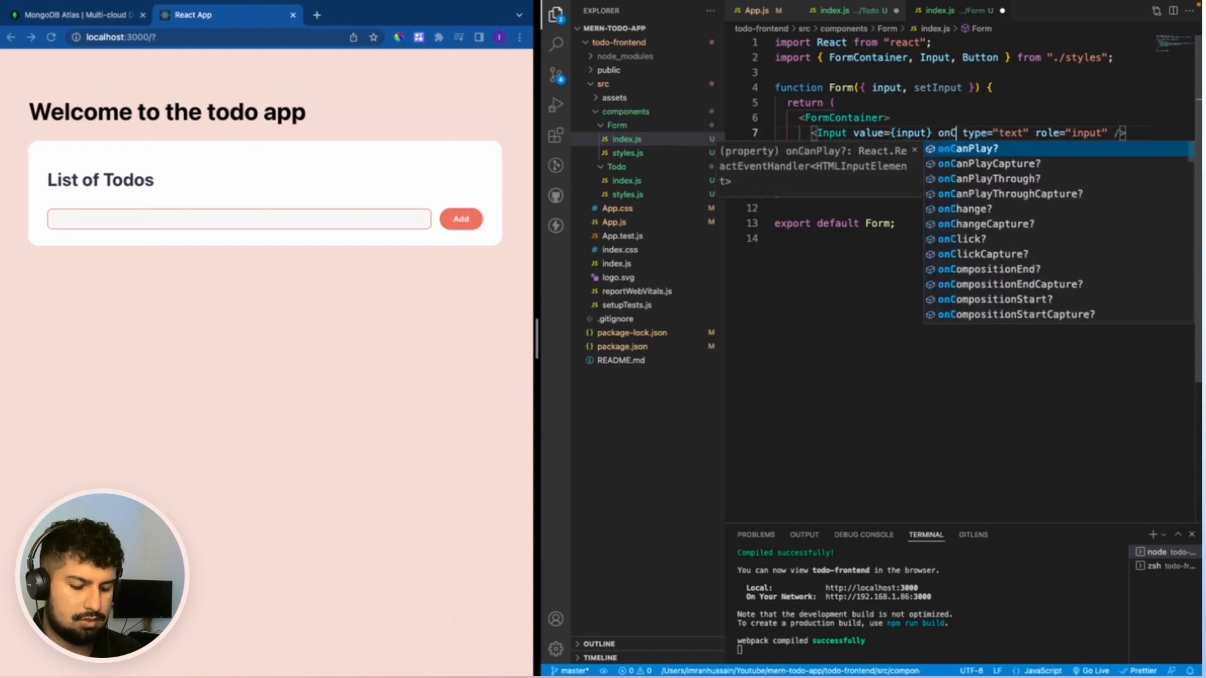
pyautogui.write('hange={(e) => setInput(')
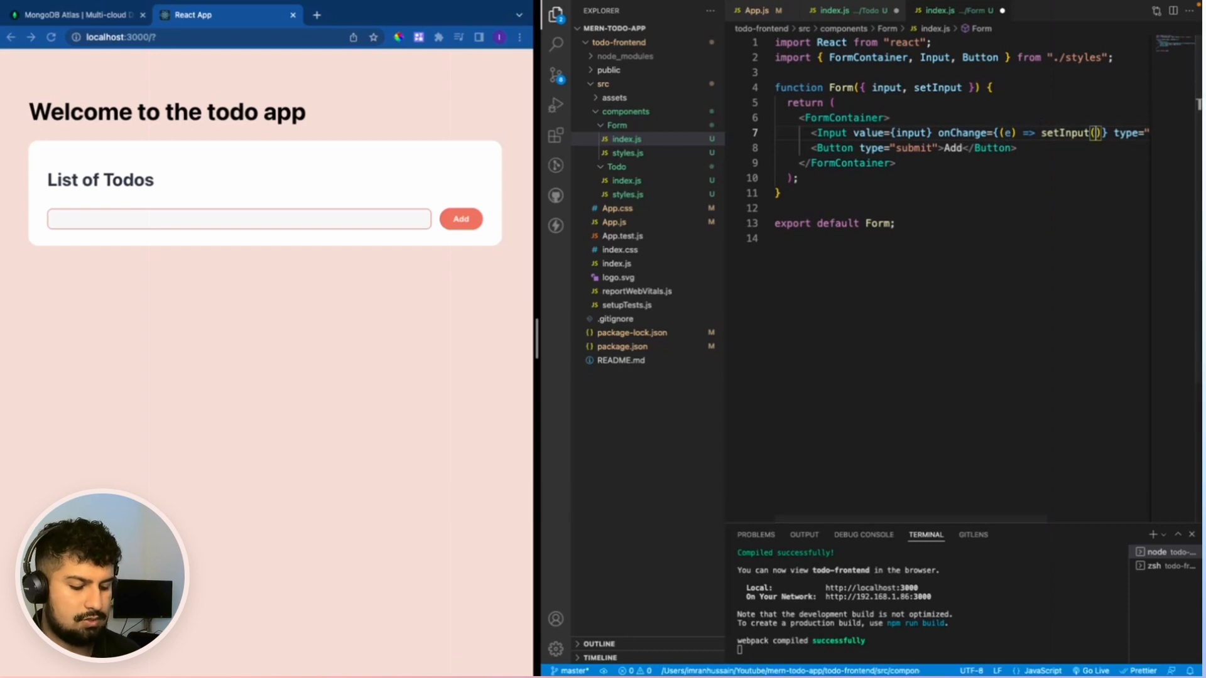
pyautogui.write('e.target.')
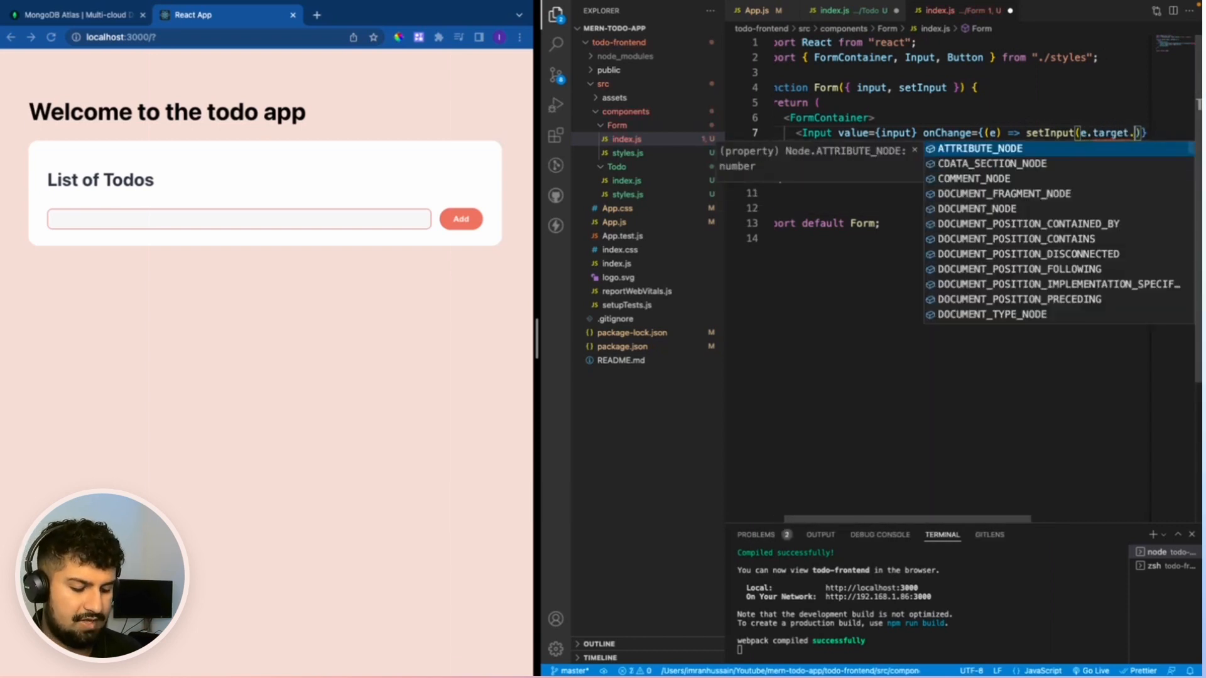
pyautogui.write('value')
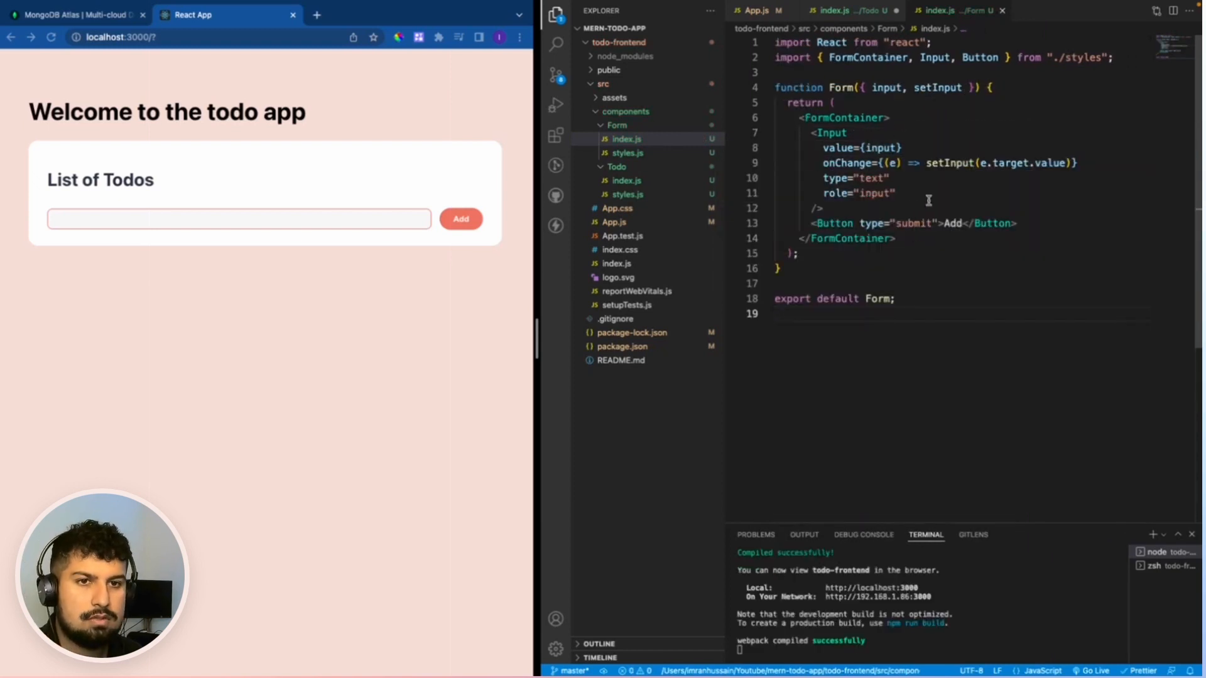
pyautogui.moveTo(860, 190)
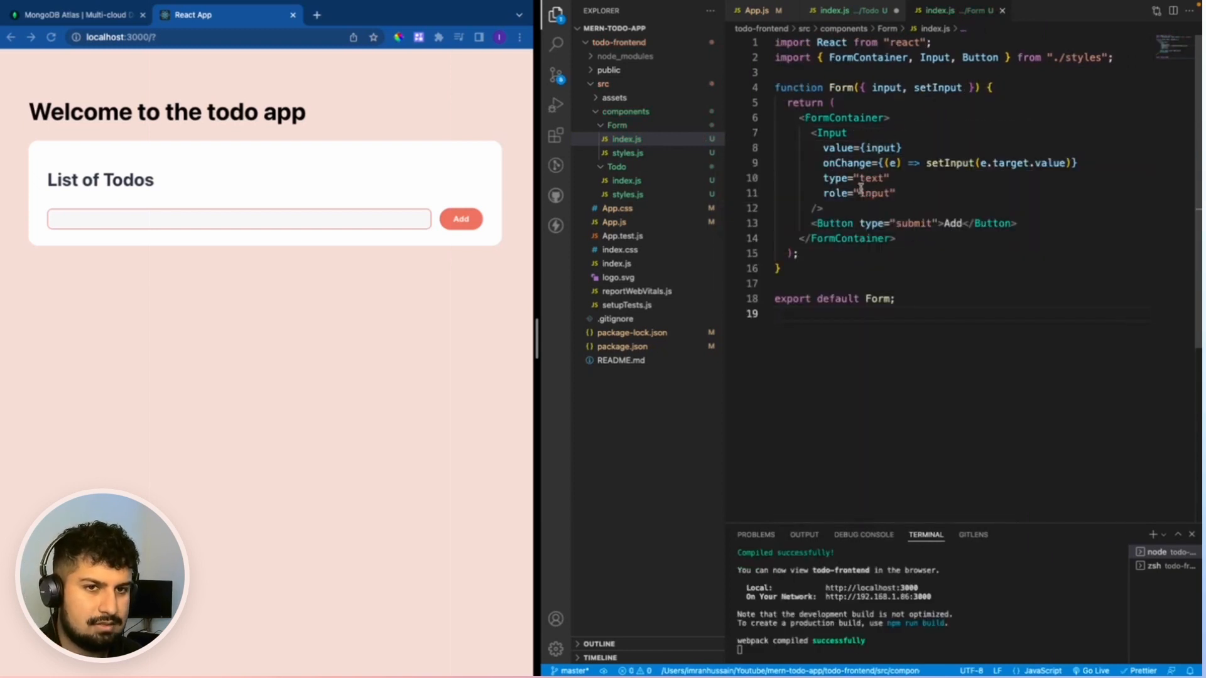
# Add console.log(input, "input") below the useState declaration in Todo/index.js.
pyautogui.click(852, 10)
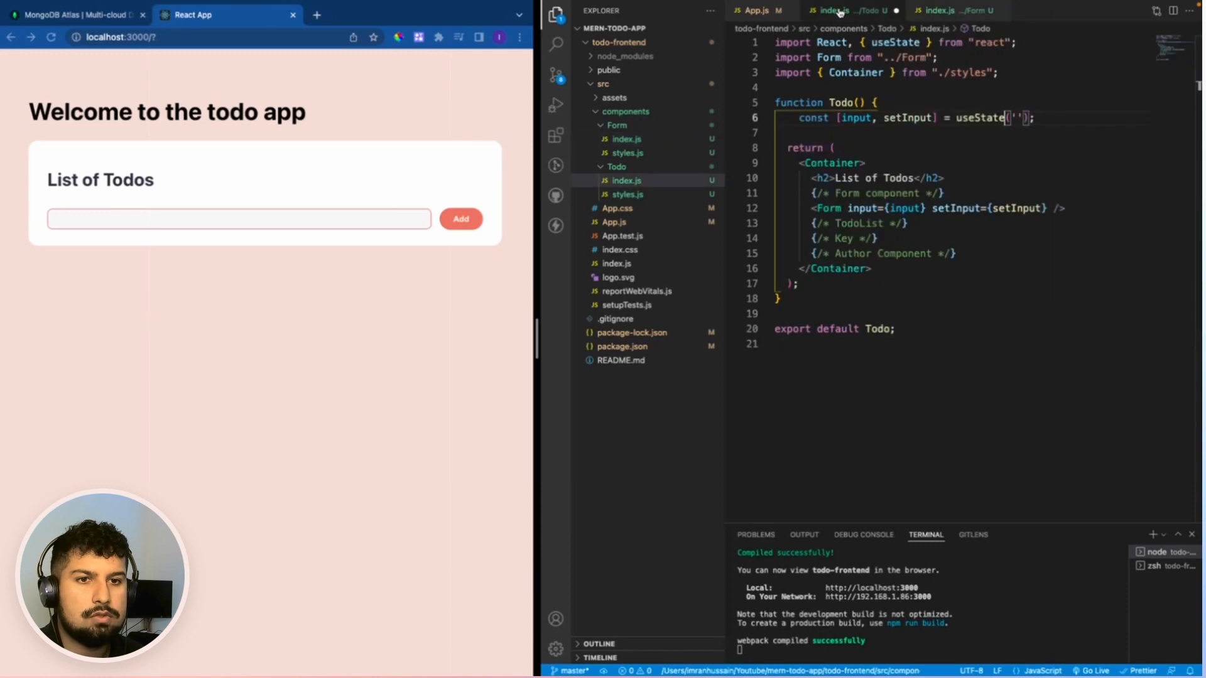
pyautogui.click(1058, 123)
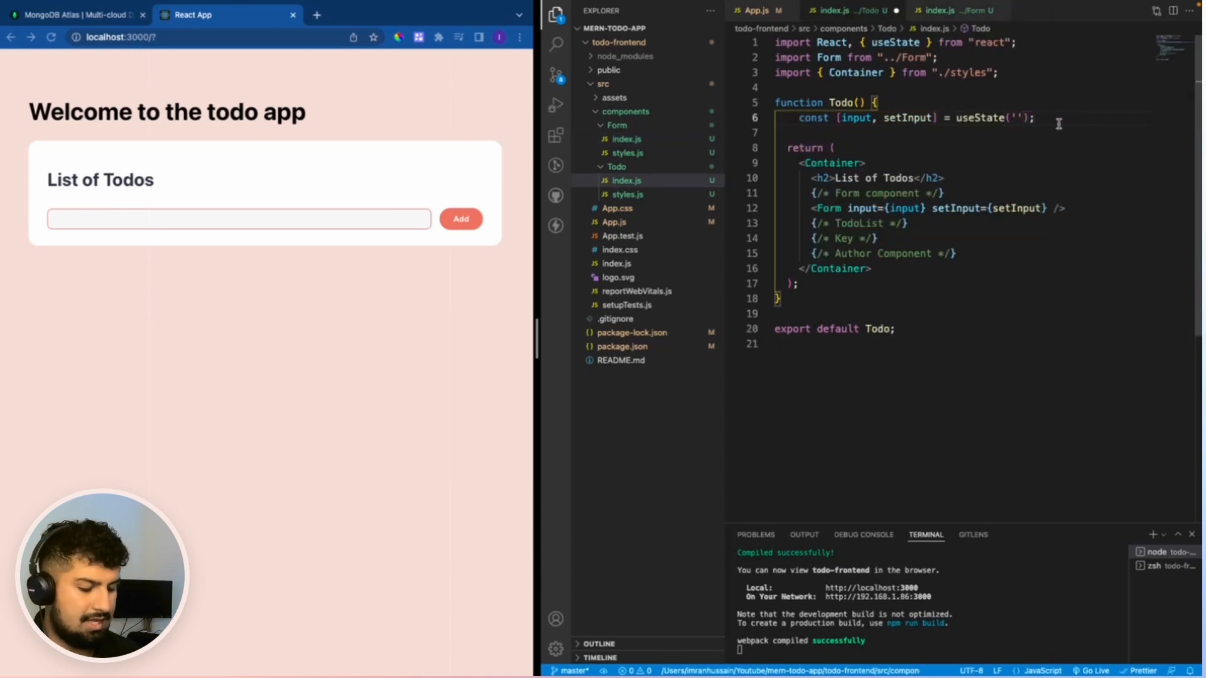
pyautogui.write('console.')
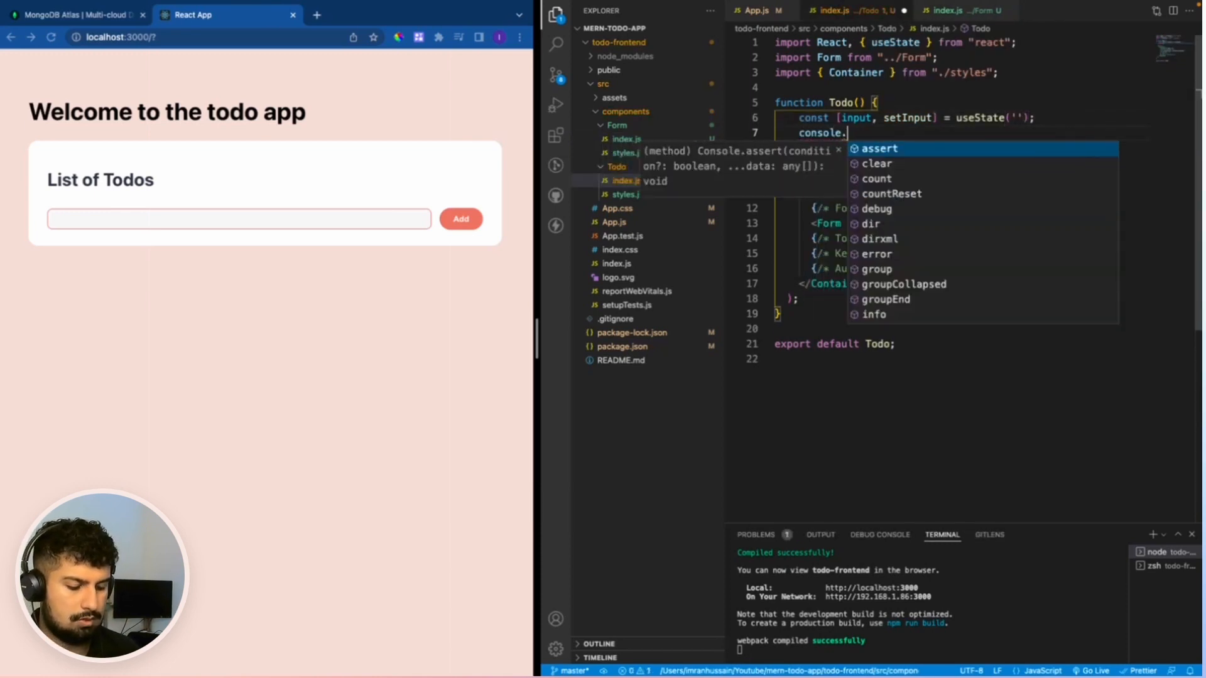
pyautogui.write('log(inp')
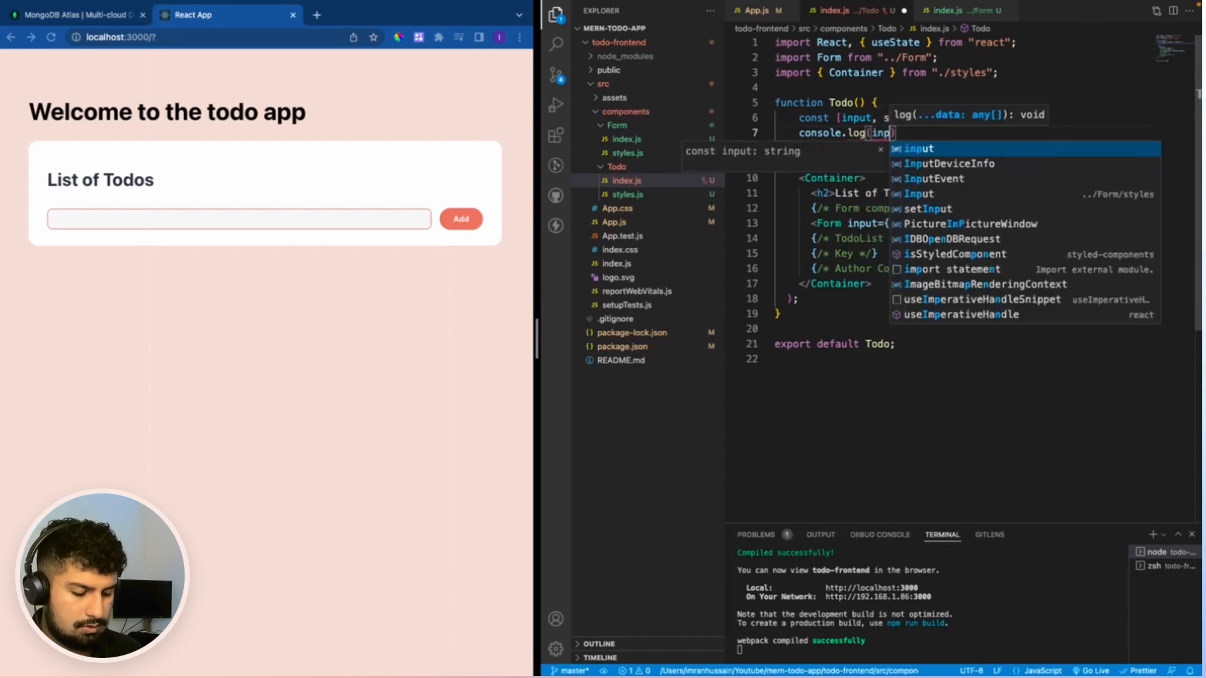
pyautogui.write('input,')
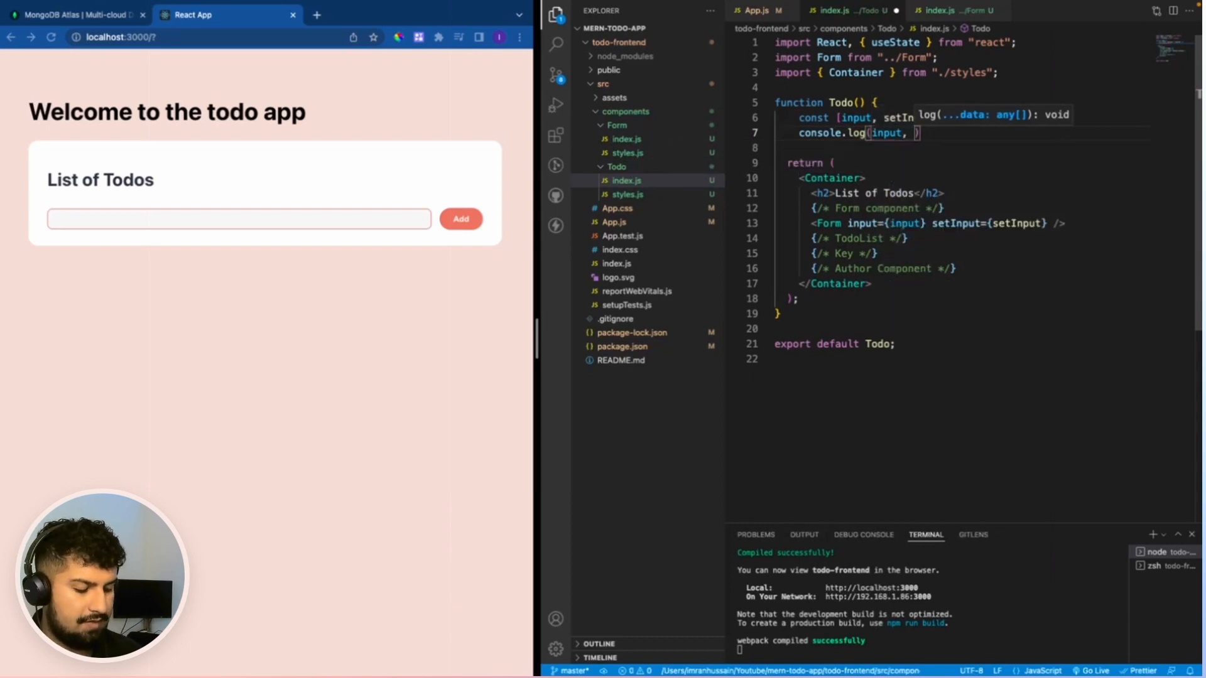
pyautogui.write('"input"')
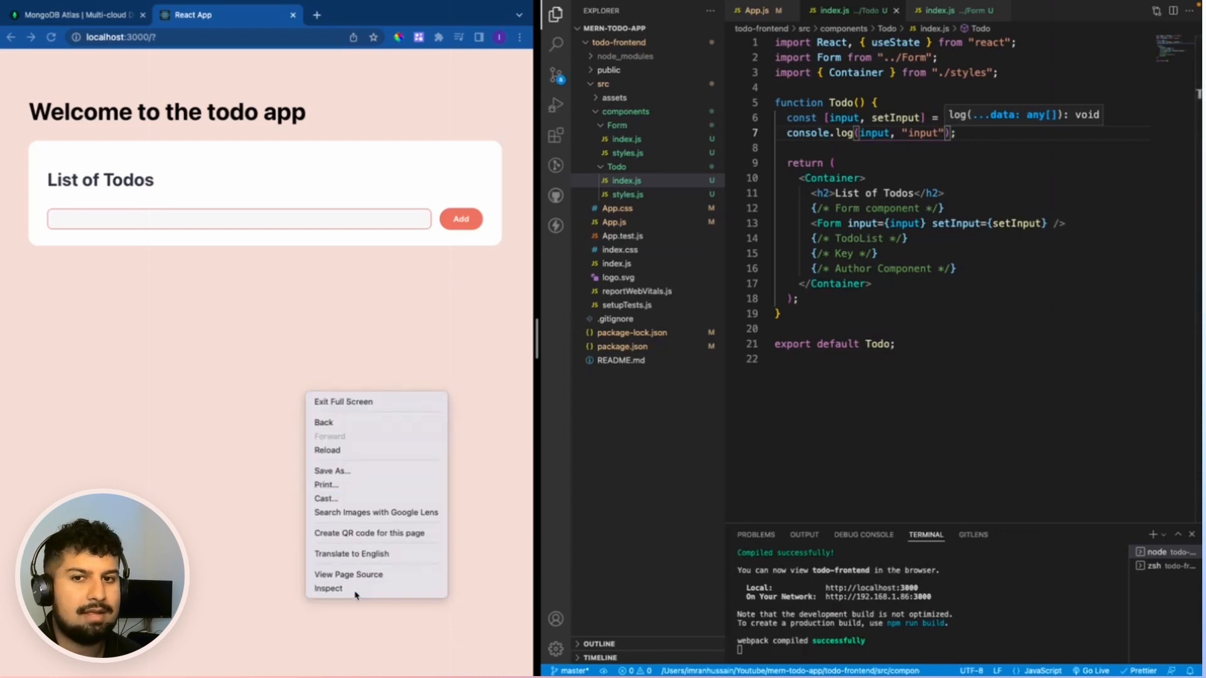
# With DevTools open, type 'hello' in the todo field, then erase it with Backspace.
pyautogui.click(328, 589)
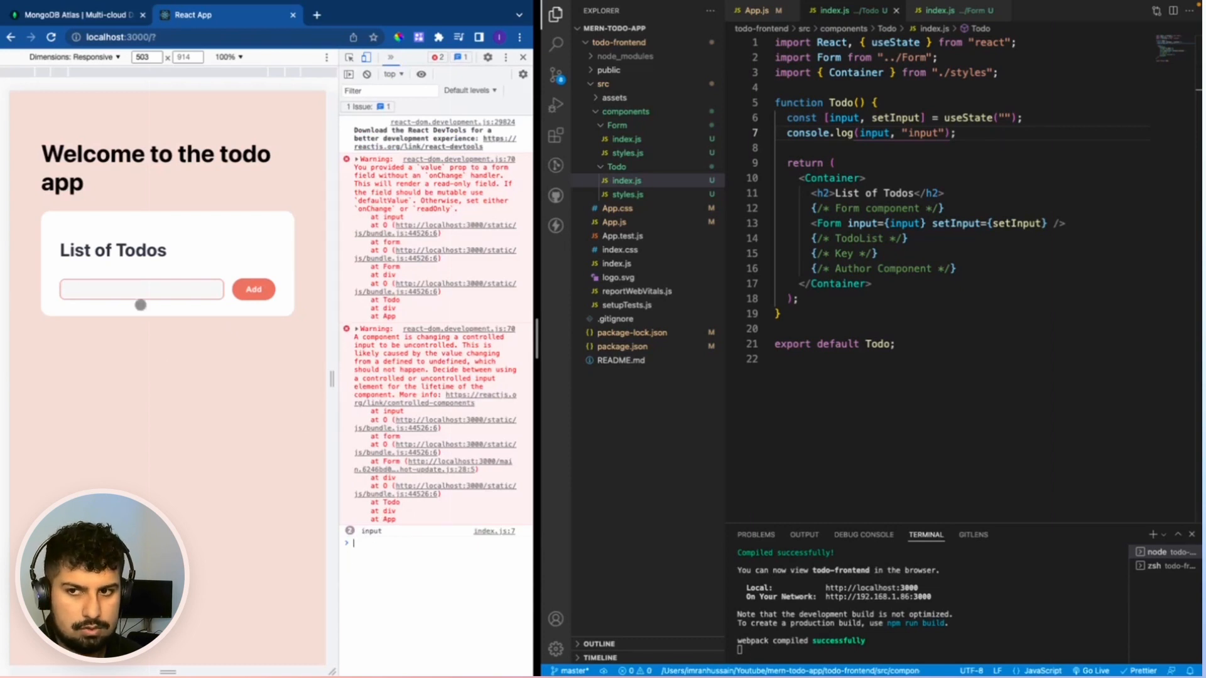
pyautogui.click(141, 289)
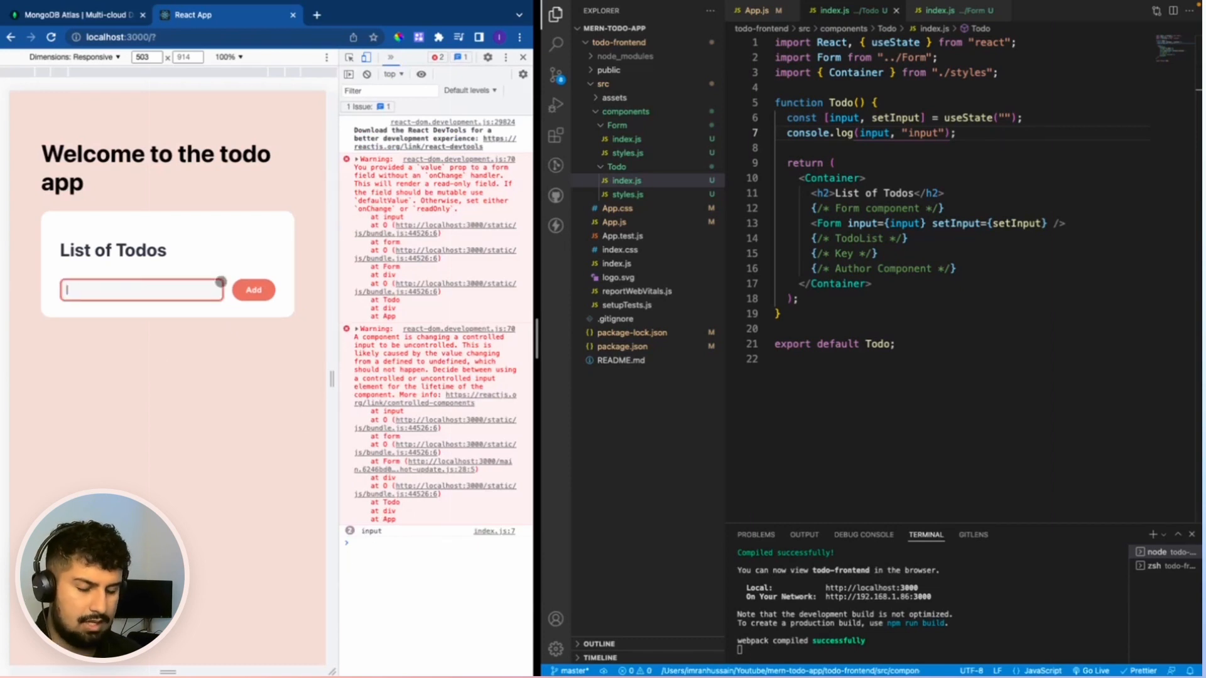
pyautogui.write('hello')
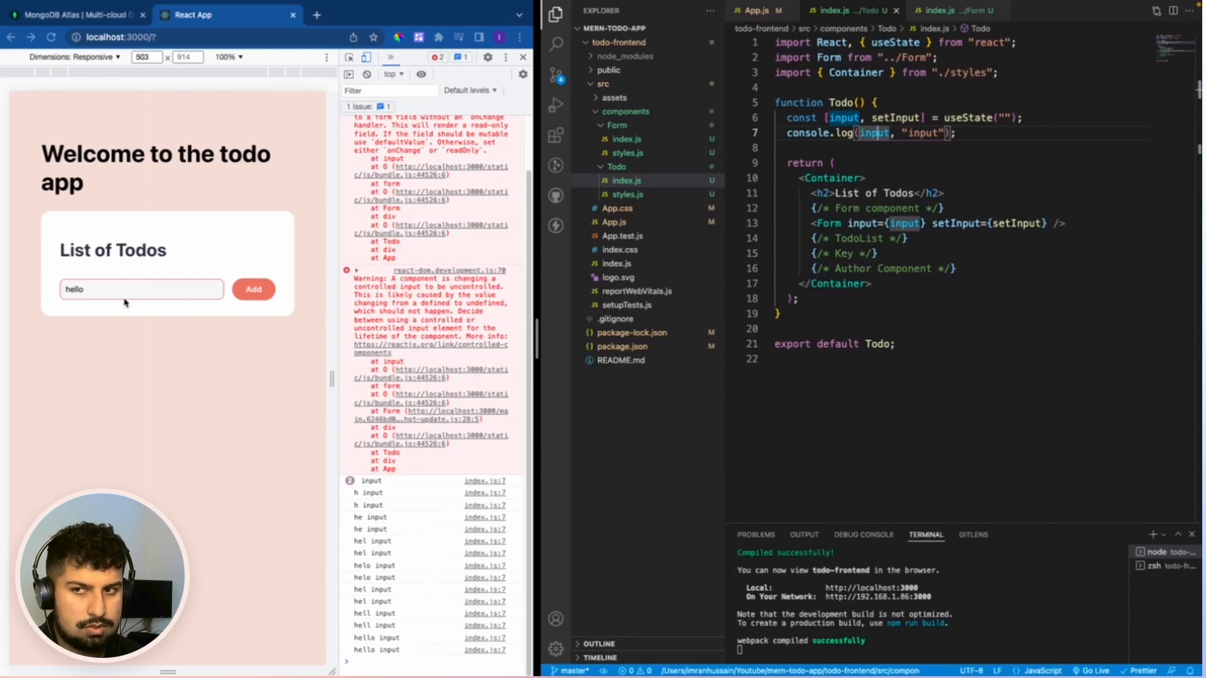
pyautogui.press('Backspace')
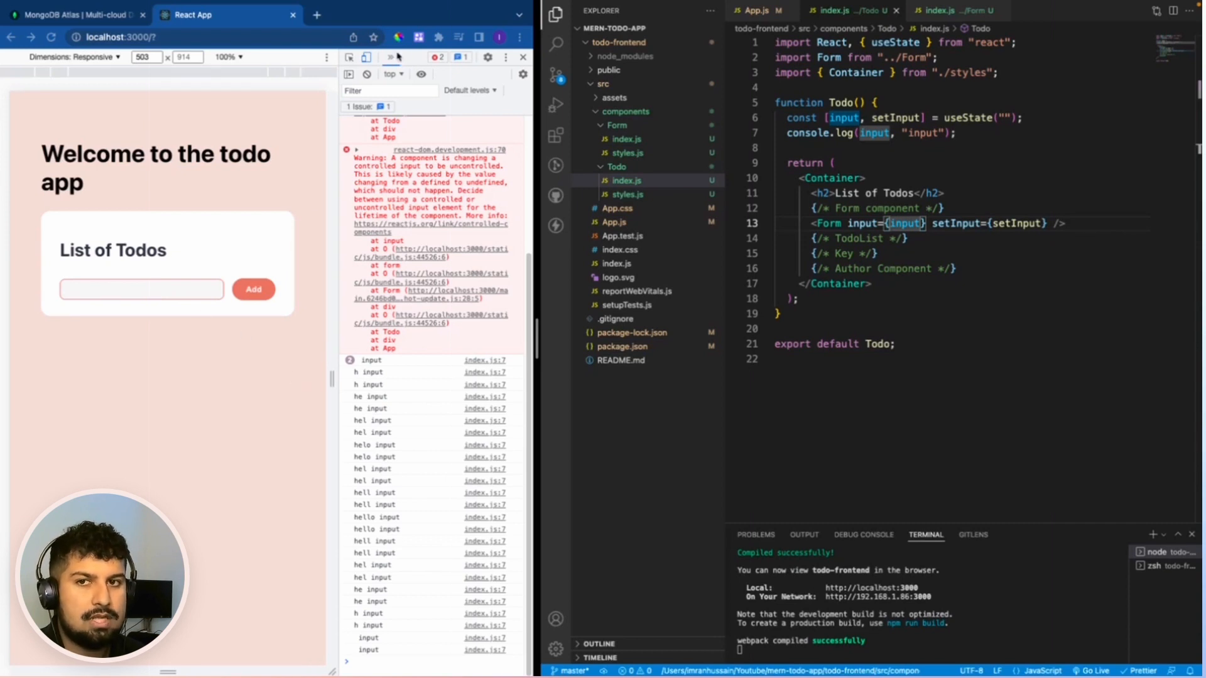
# Switch DevTools to the Elements panel and select the <h2>List of Todos</h2> node.
pyautogui.click(394, 74)
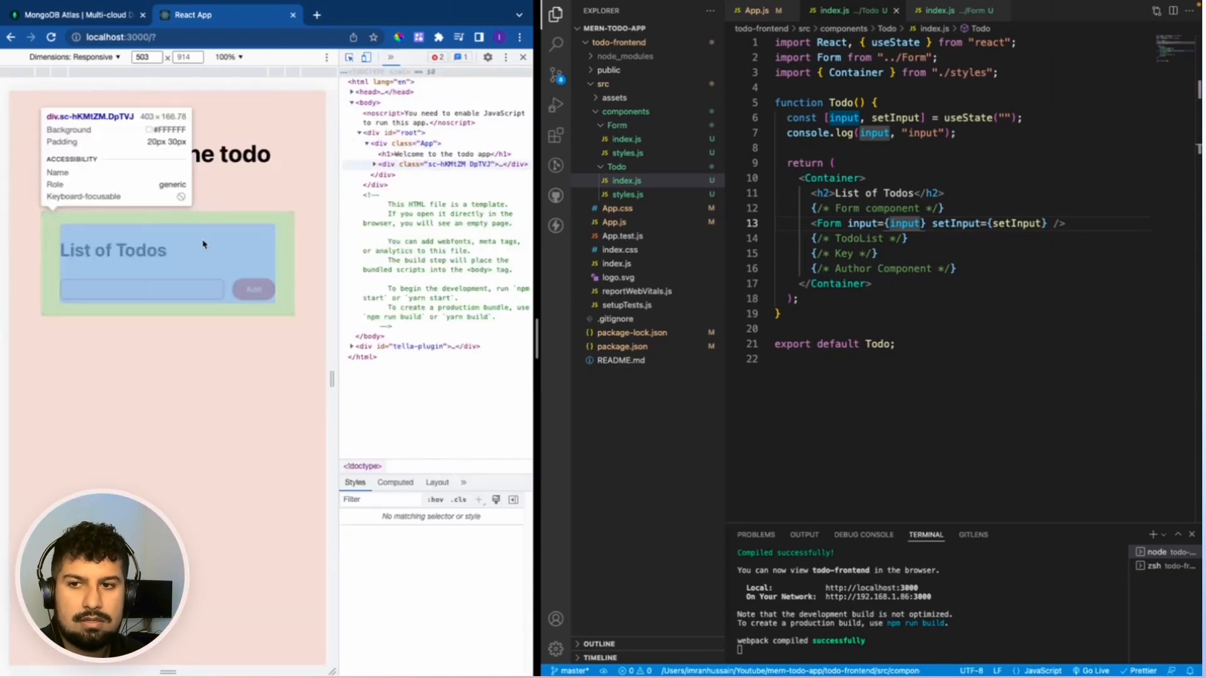
pyautogui.click(416, 174)
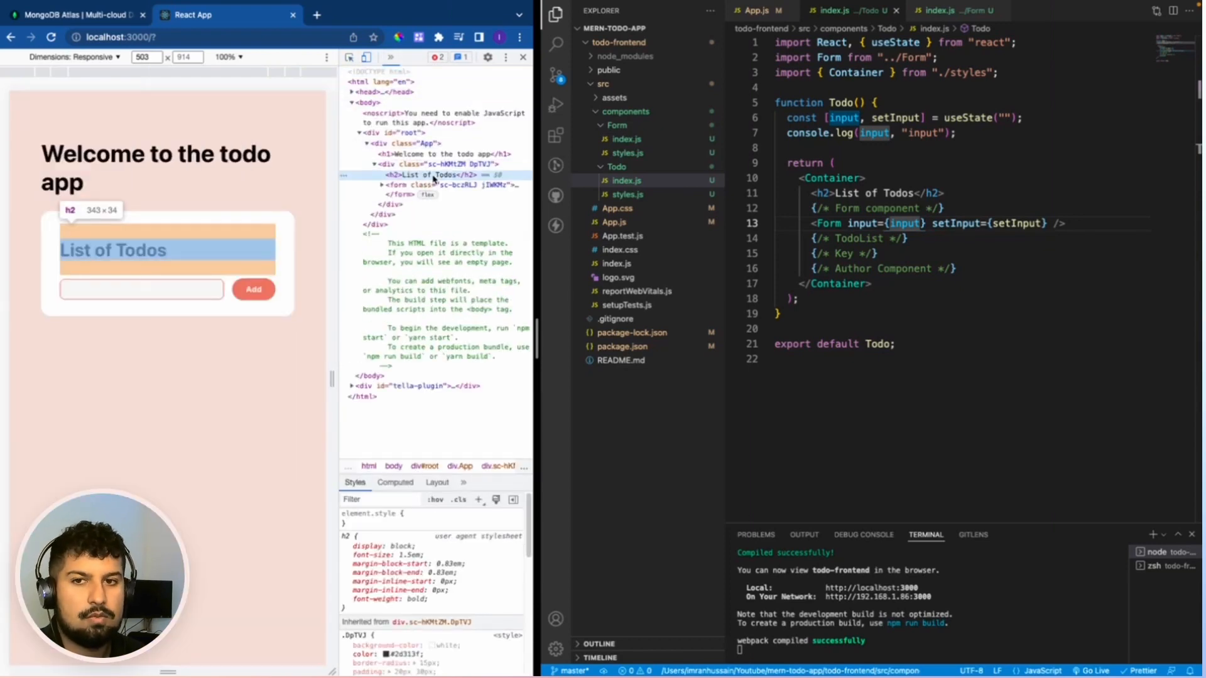